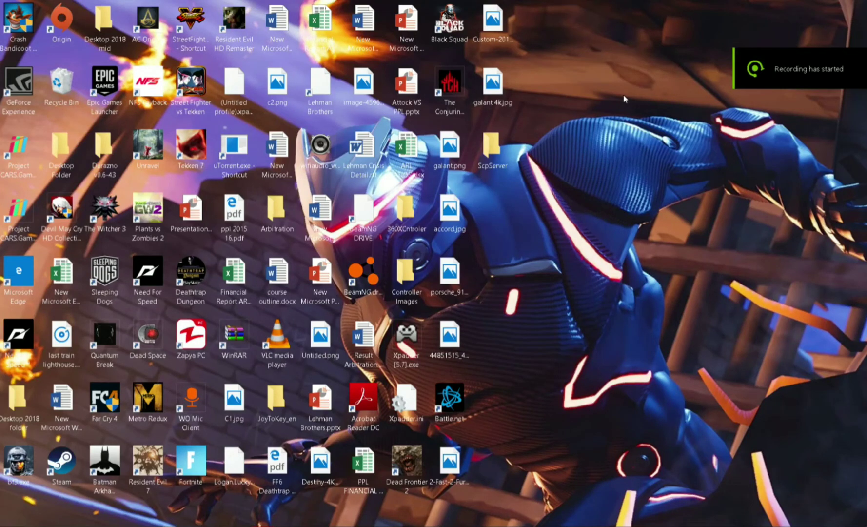
pyautogui.moveTo(549, 181)
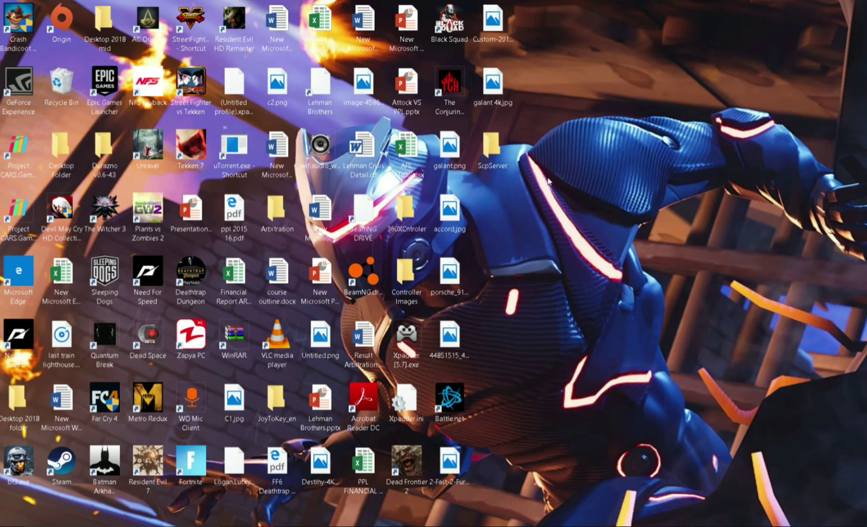
pyautogui.moveTo(545, 186)
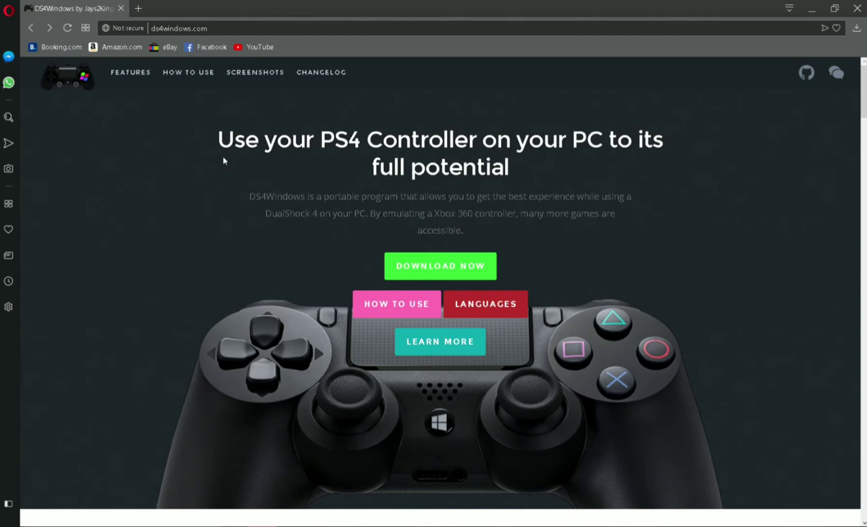
pyautogui.moveTo(443, 253)
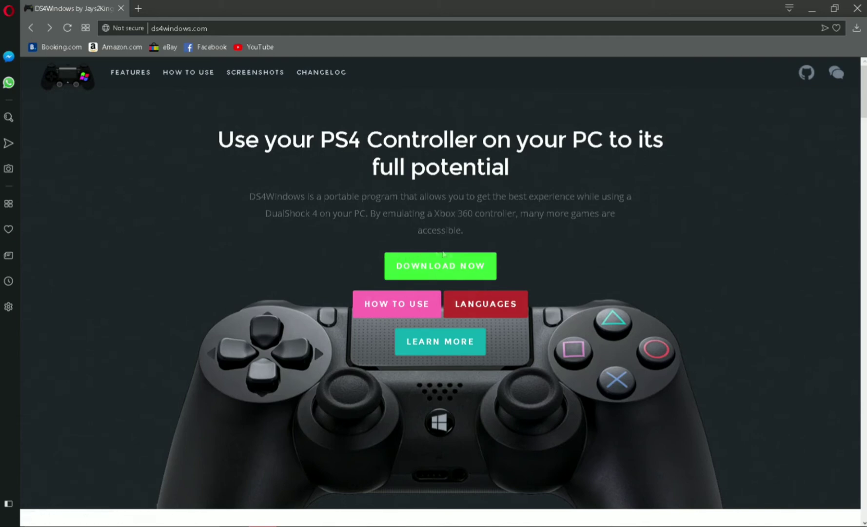
# Go from ds4windows.com to the DS4Windows GitHub releases page via Download Now
pyautogui.click(439, 266)
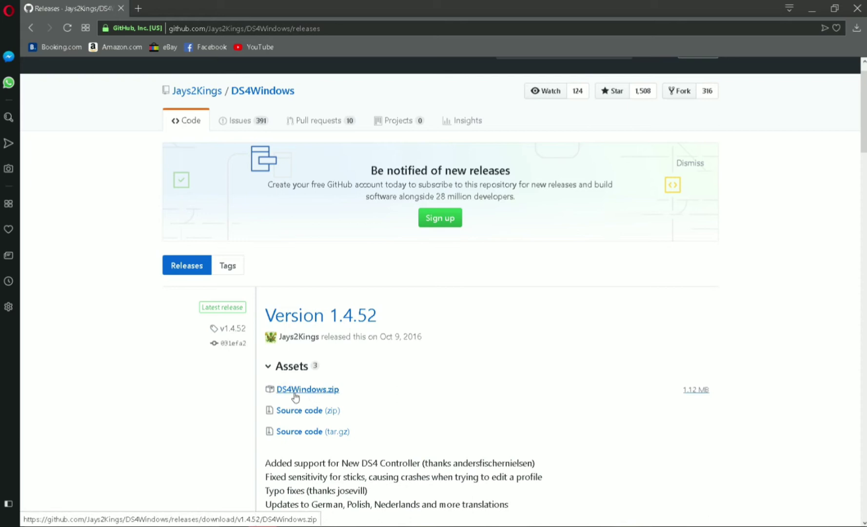
pyautogui.moveTo(337, 398)
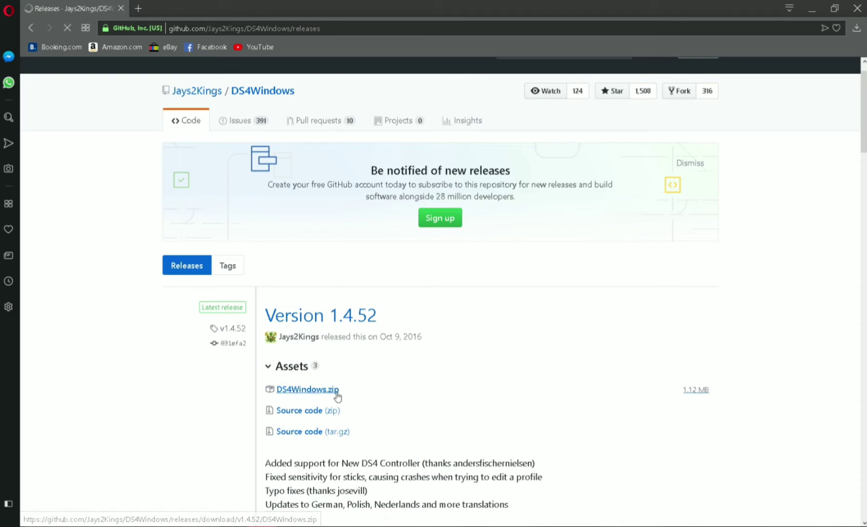
# Download the DS4Windows.zip asset from release 1.4.52 and open it in WinRAR
pyautogui.click(307, 389)
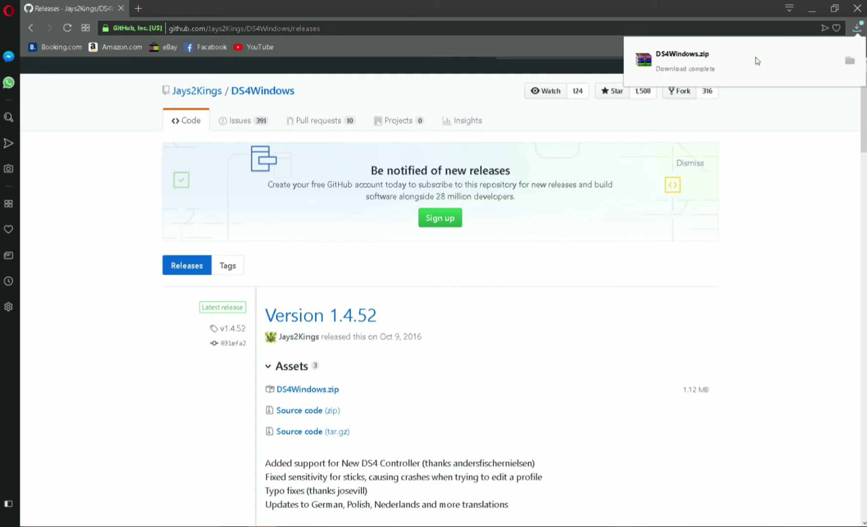
pyautogui.click(684, 61)
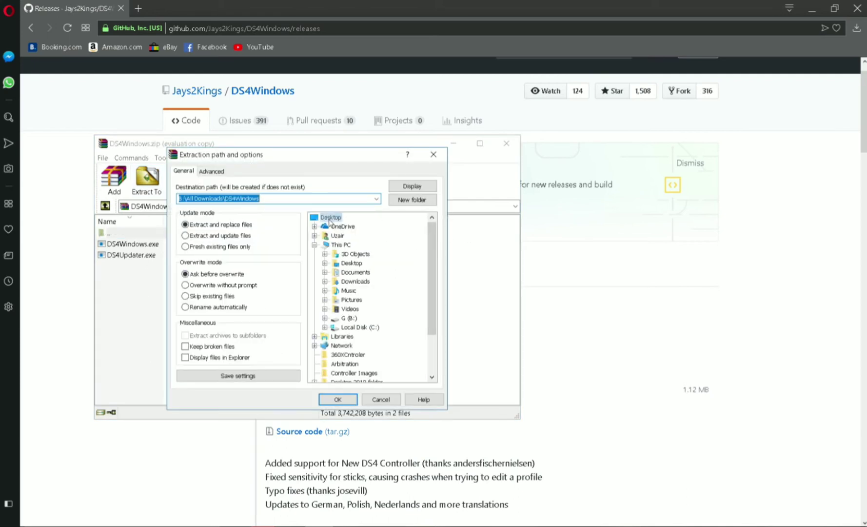
# Extract DS4Windows.zip to the Desktop, creating a DS4Windows folder
pyautogui.click(412, 199)
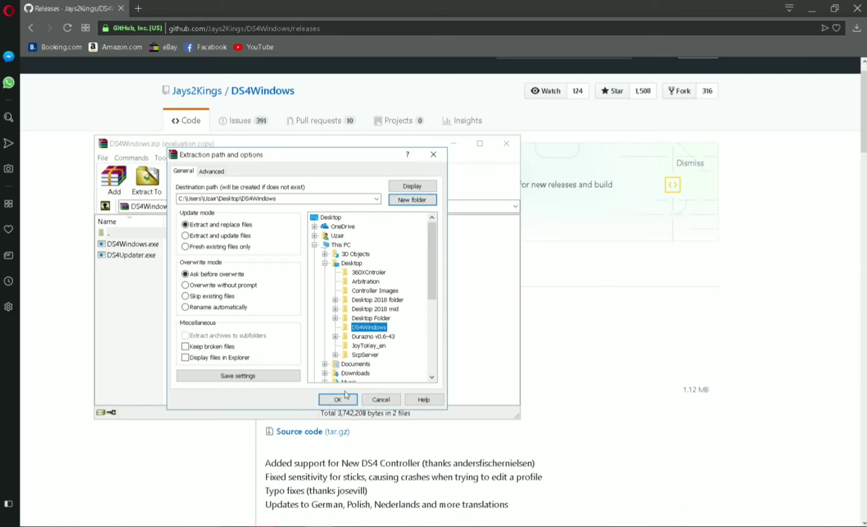
pyautogui.click(338, 399)
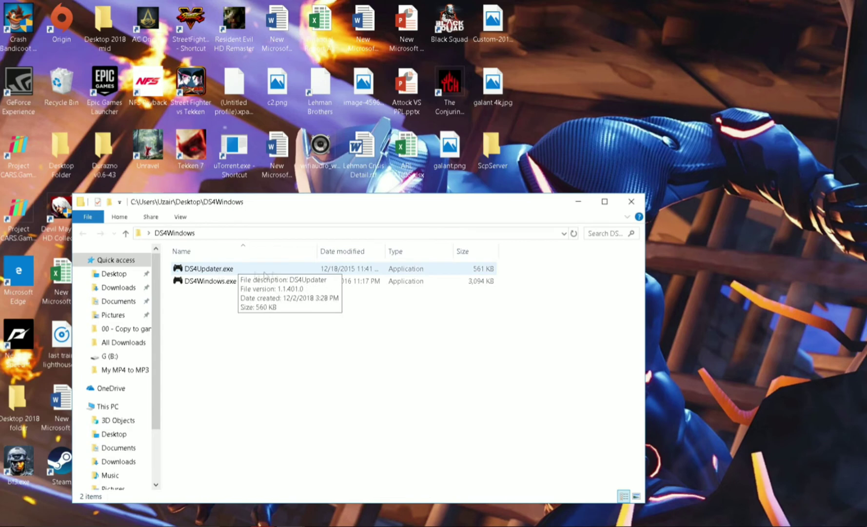
# Run DS4Updater.exe, confirm DS4Windows is up to date, and launch DS4Windows
pyautogui.doubleClick(209, 268)
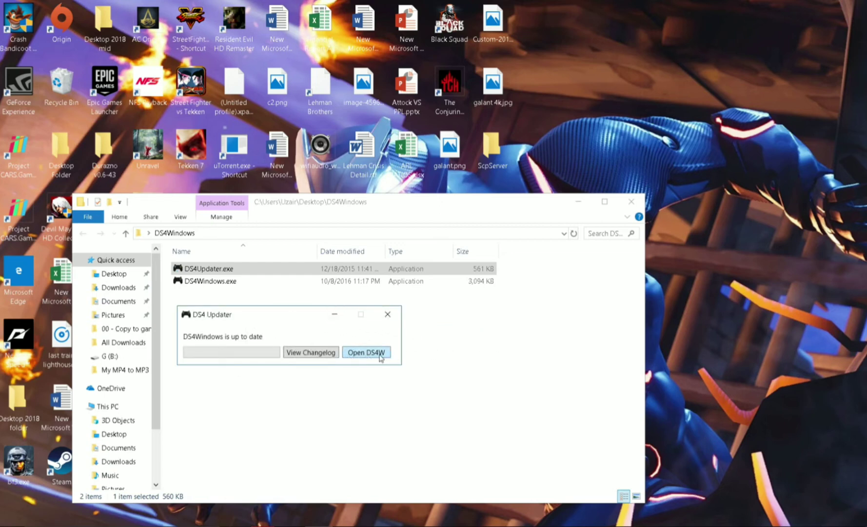
pyautogui.click(366, 353)
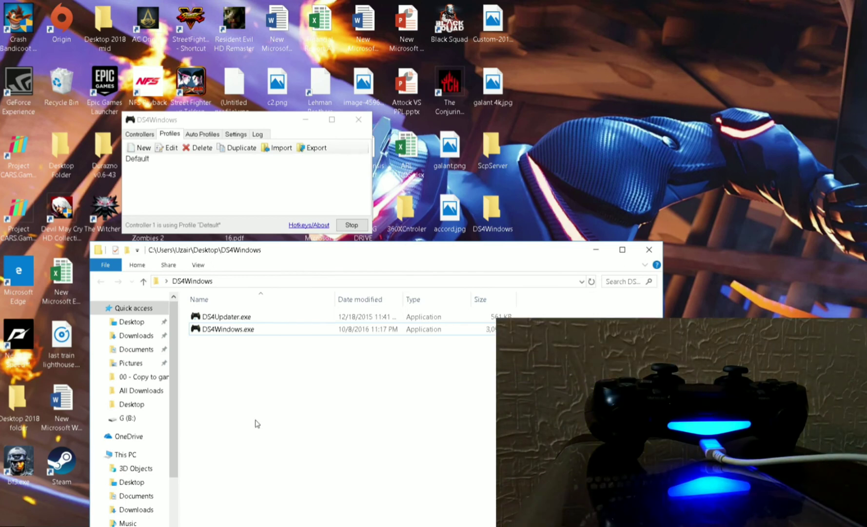
pyautogui.moveTo(240, 174)
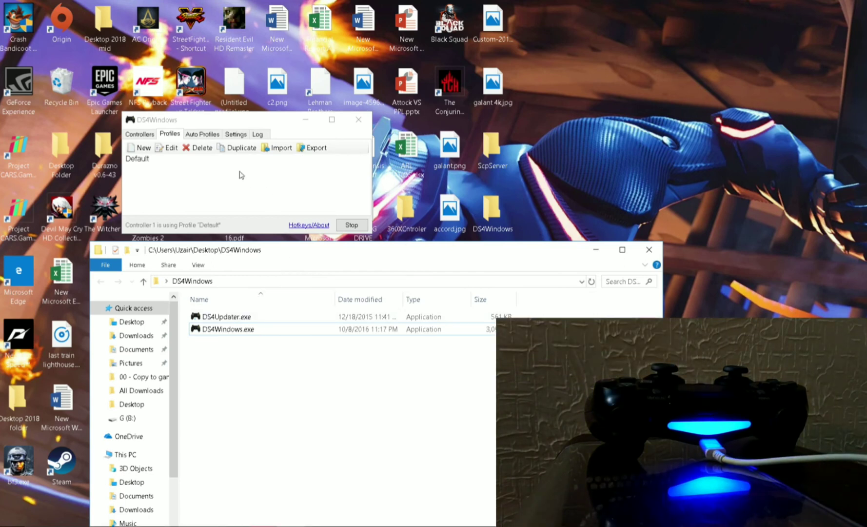
# Give controller 1's light bar a custom pink colour instead of the profile blue
pyautogui.click(139, 134)
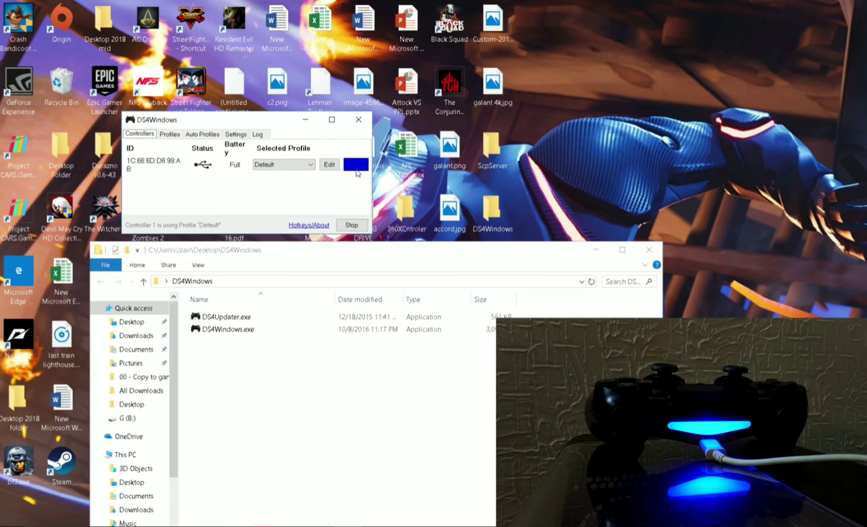
pyautogui.click(355, 164)
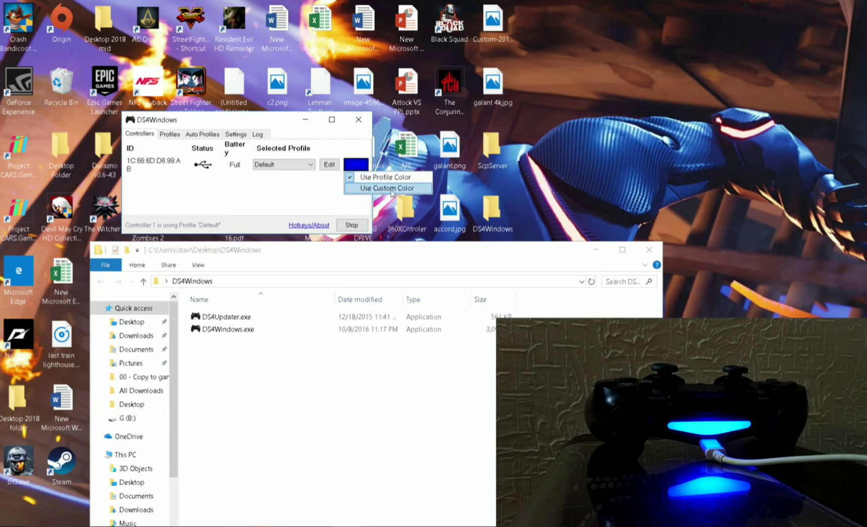
pyautogui.click(387, 188)
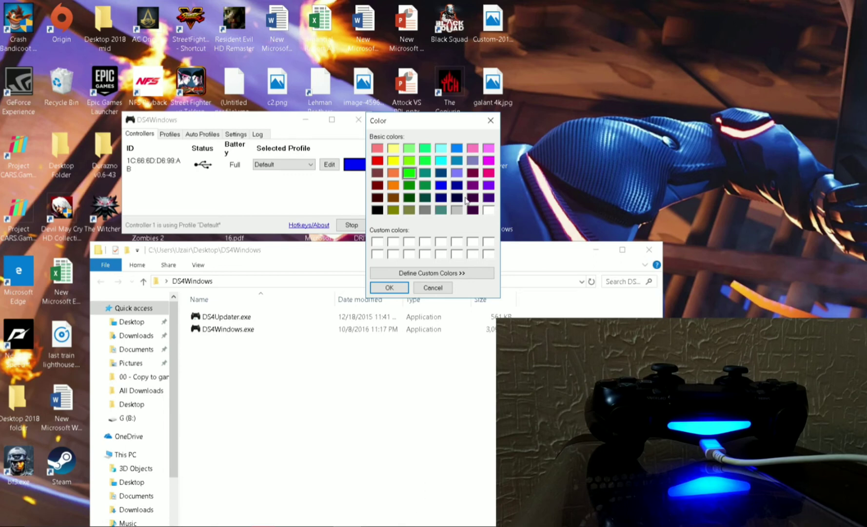
pyautogui.click(488, 173)
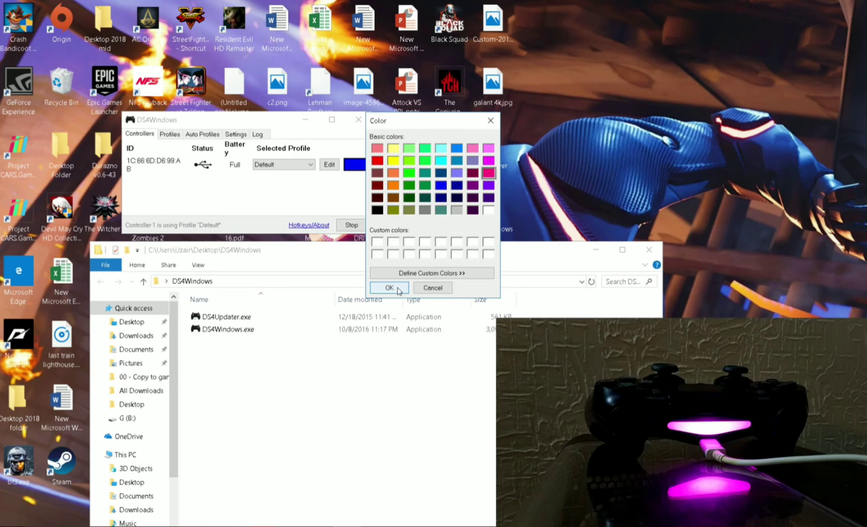
pyautogui.click(388, 287)
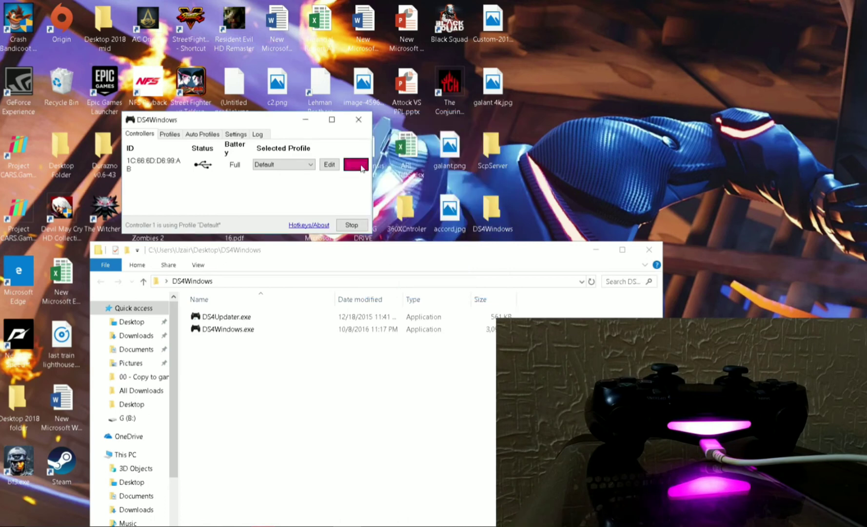
# Change controller 1's custom light bar colour to red
pyautogui.click(356, 164)
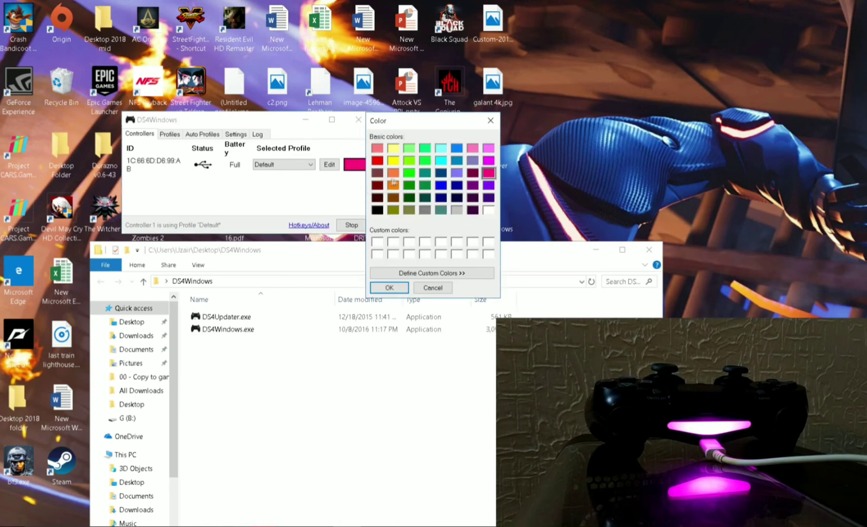
pyautogui.click(388, 287)
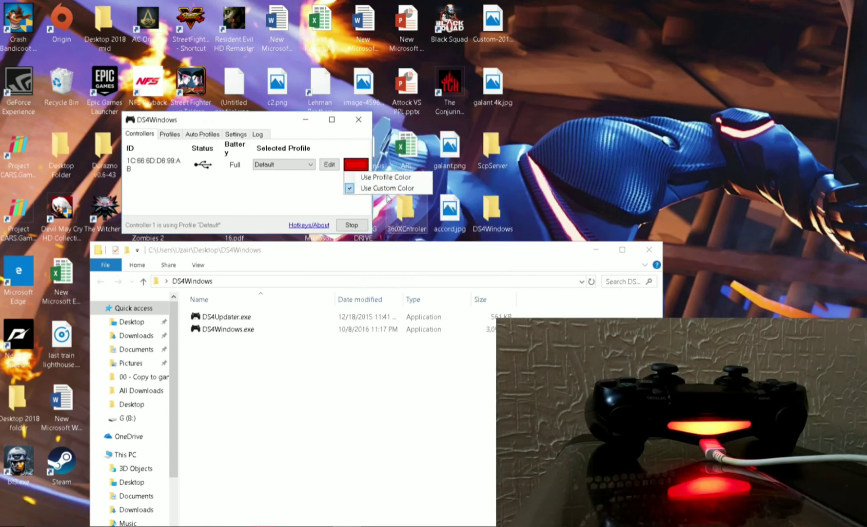
pyautogui.click(356, 164)
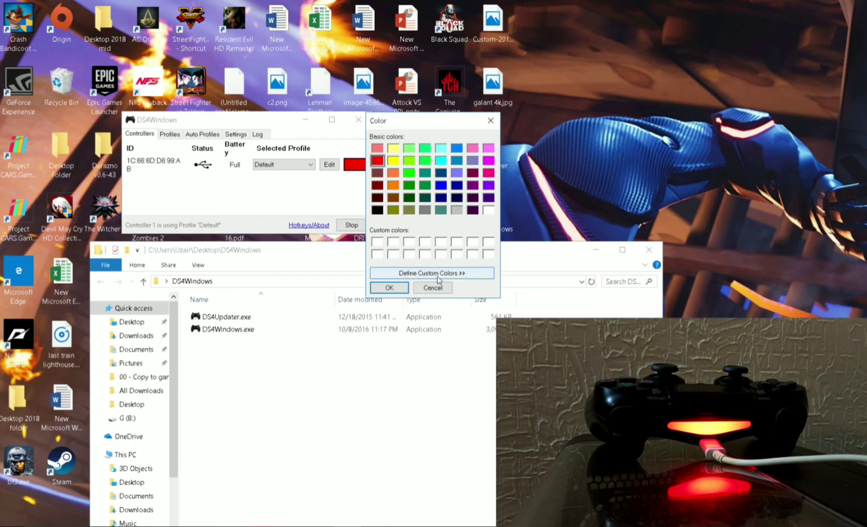
# Define a pale, near-white custom light bar colour using the luminance slider
pyautogui.click(431, 273)
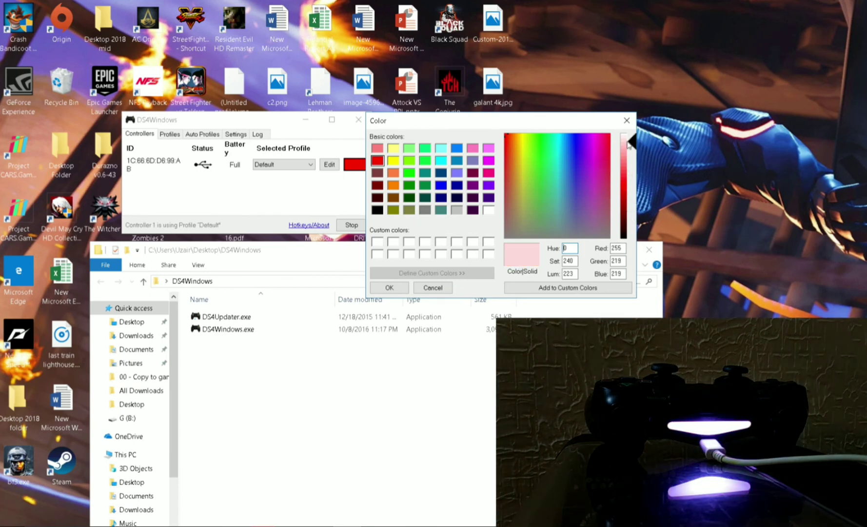
pyautogui.moveTo(632, 144); pyautogui.dragTo(631, 185)
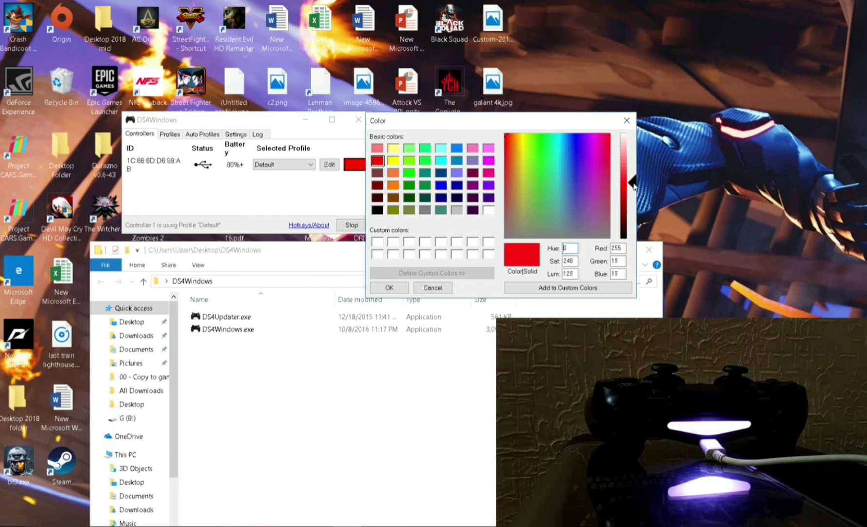
pyautogui.moveTo(633, 185); pyautogui.dragTo(633, 147)
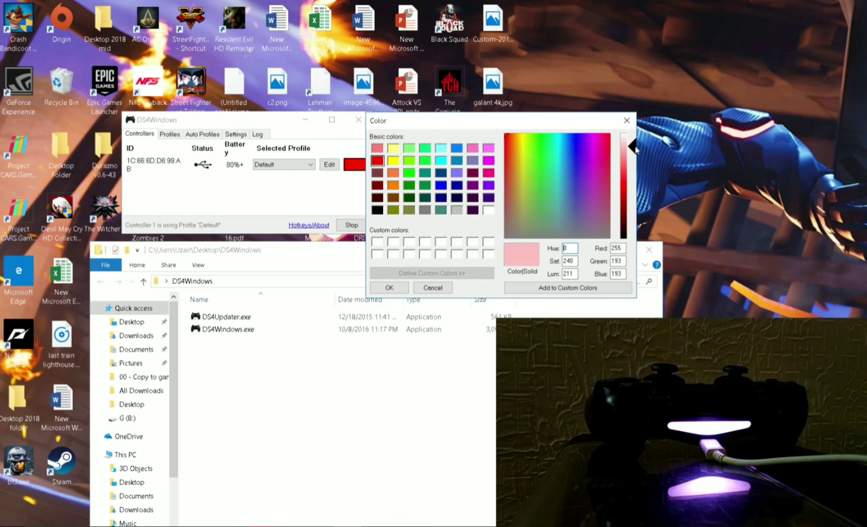
pyautogui.click(555, 161)
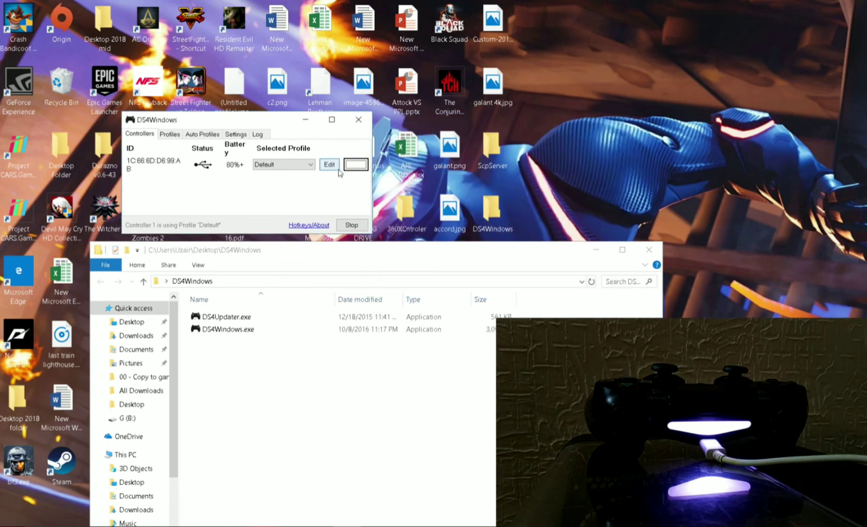
# Set controller 1's light bar to the yellow basic colour
pyautogui.click(355, 164)
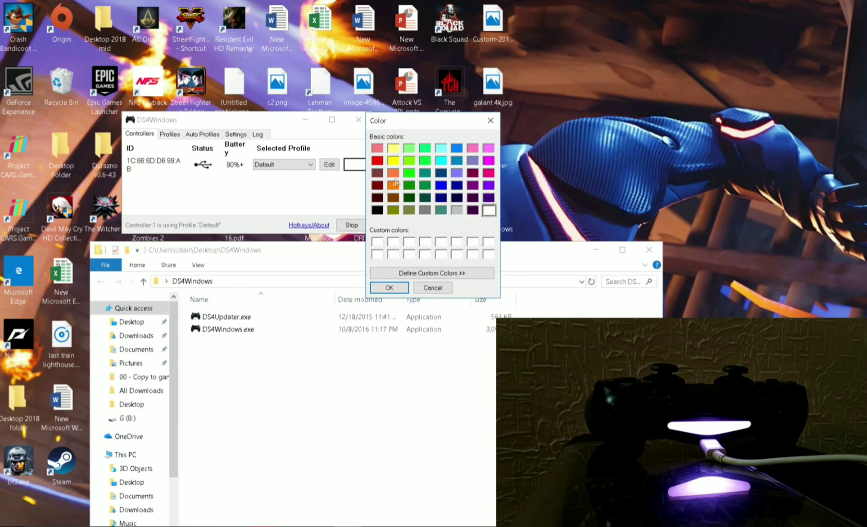
pyautogui.click(393, 211)
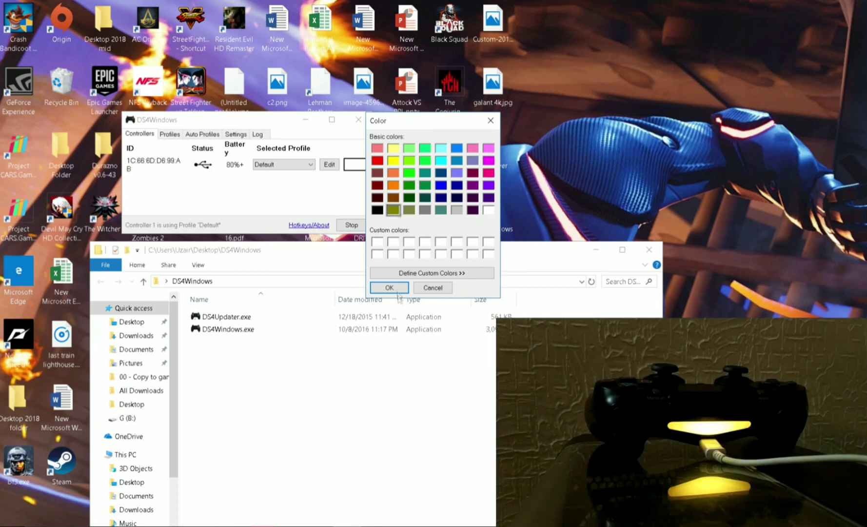
pyautogui.click(389, 288)
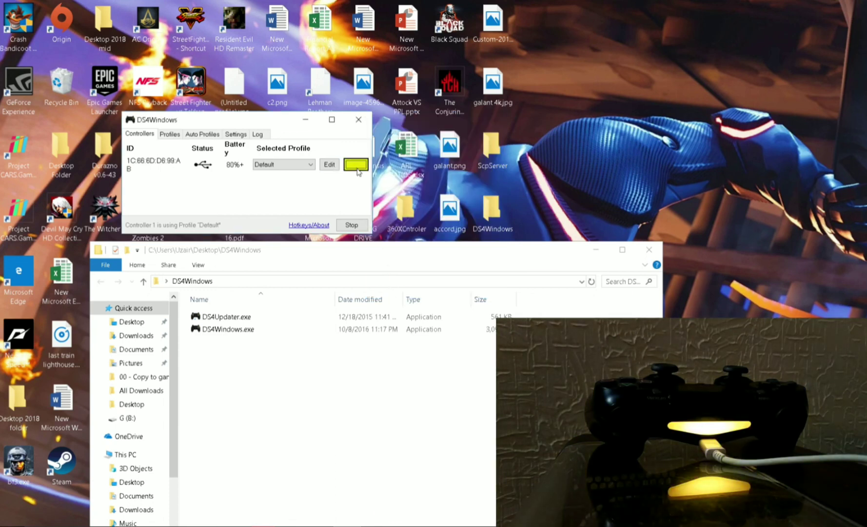